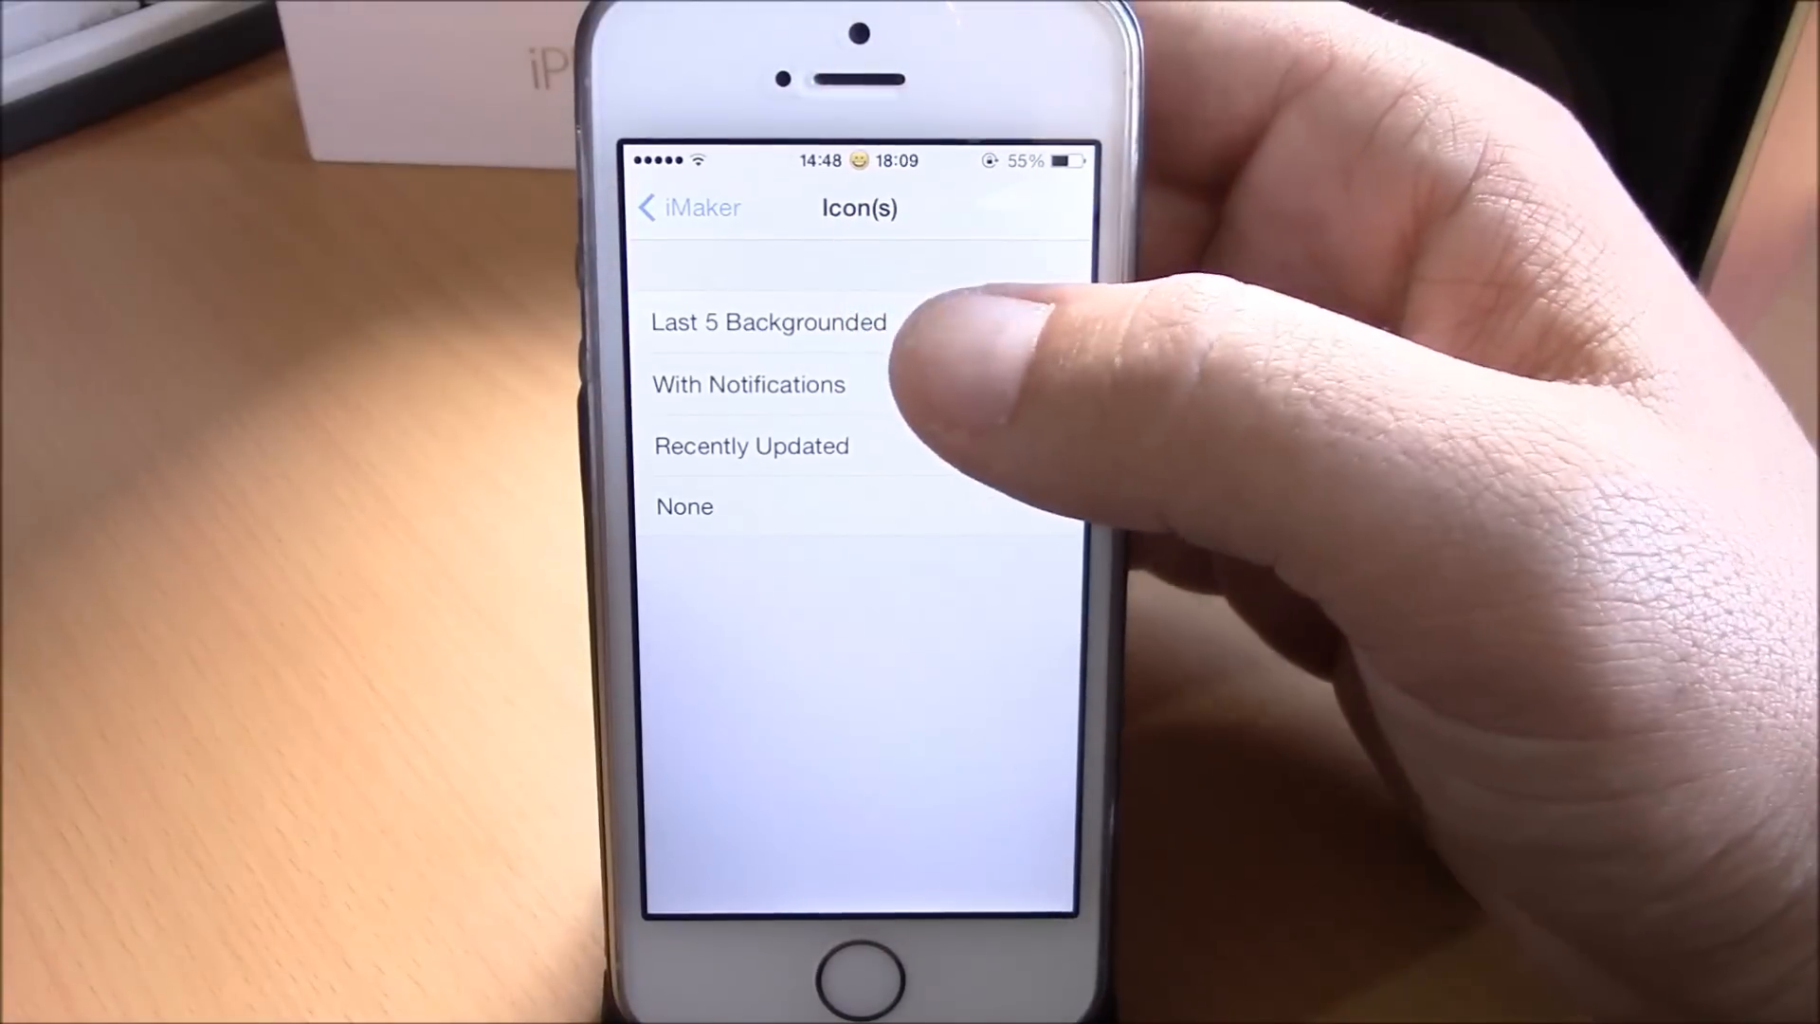
# Set iMaker's Icon(s) option to With Notifications and return to the iMaker page.
pyautogui.click(749, 383)
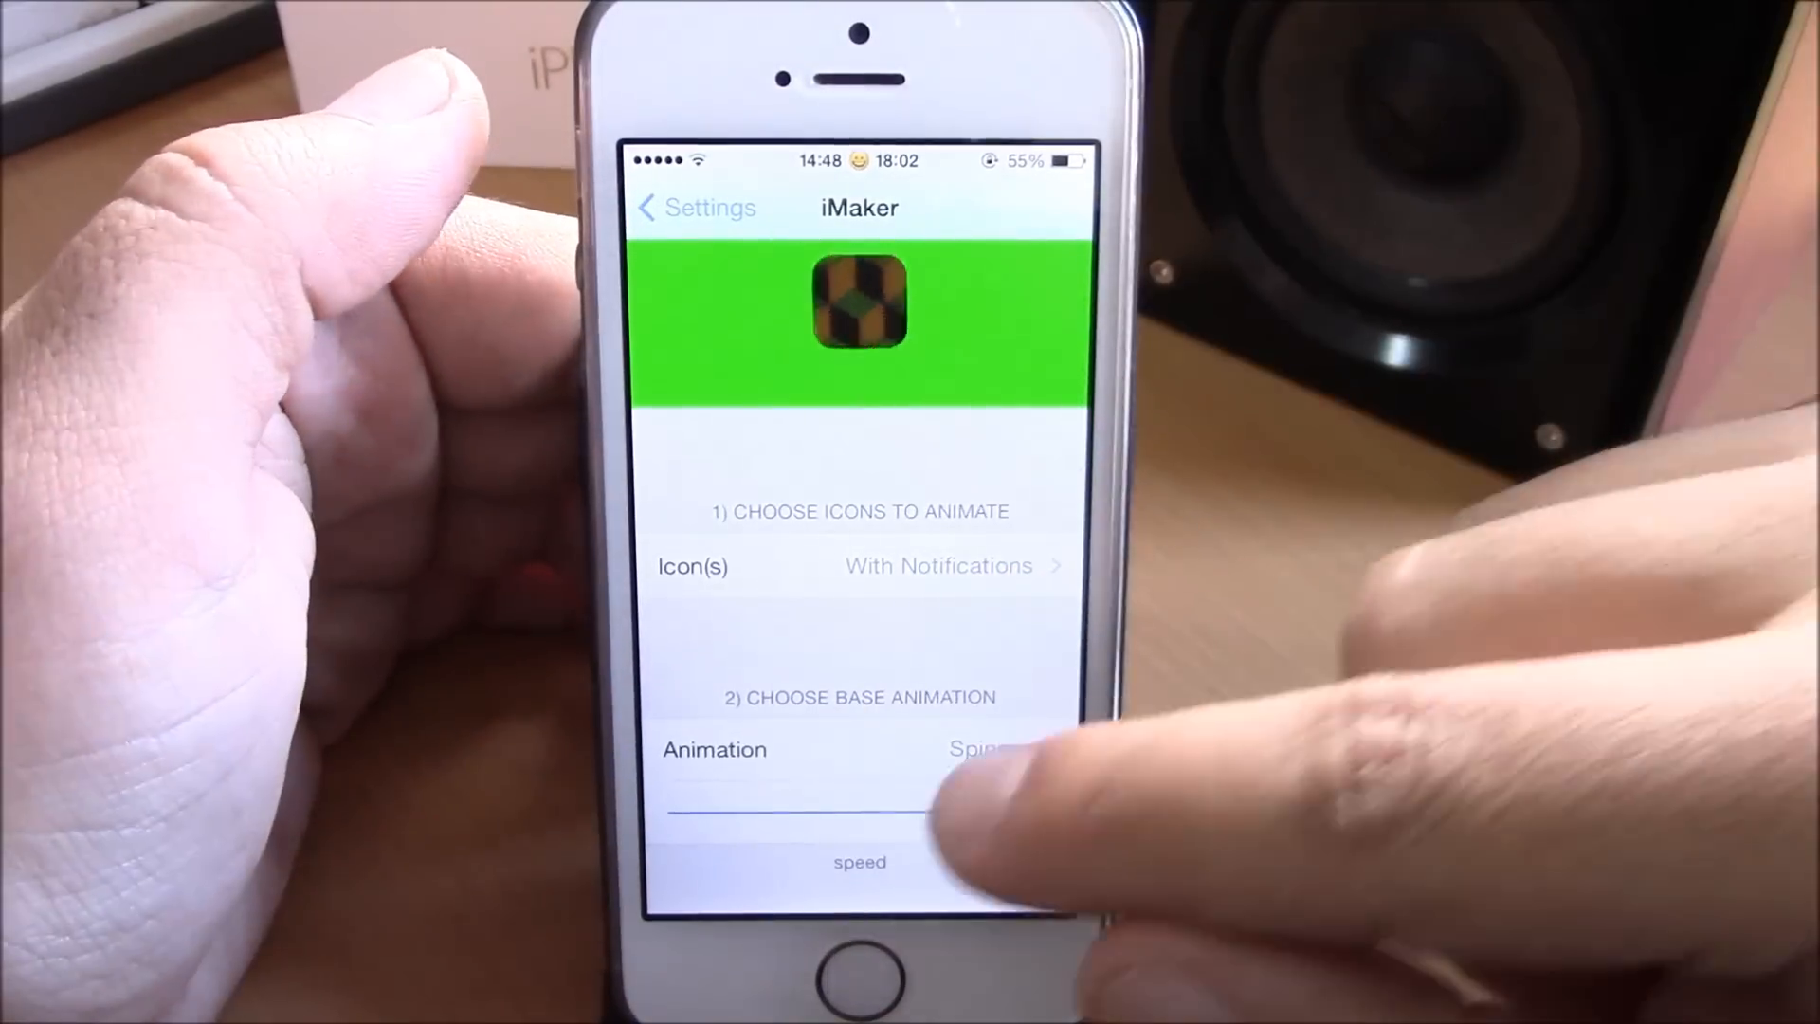
# Choose Spinner as iMaker's base animation from the Animation list.
pyautogui.click(860, 749)
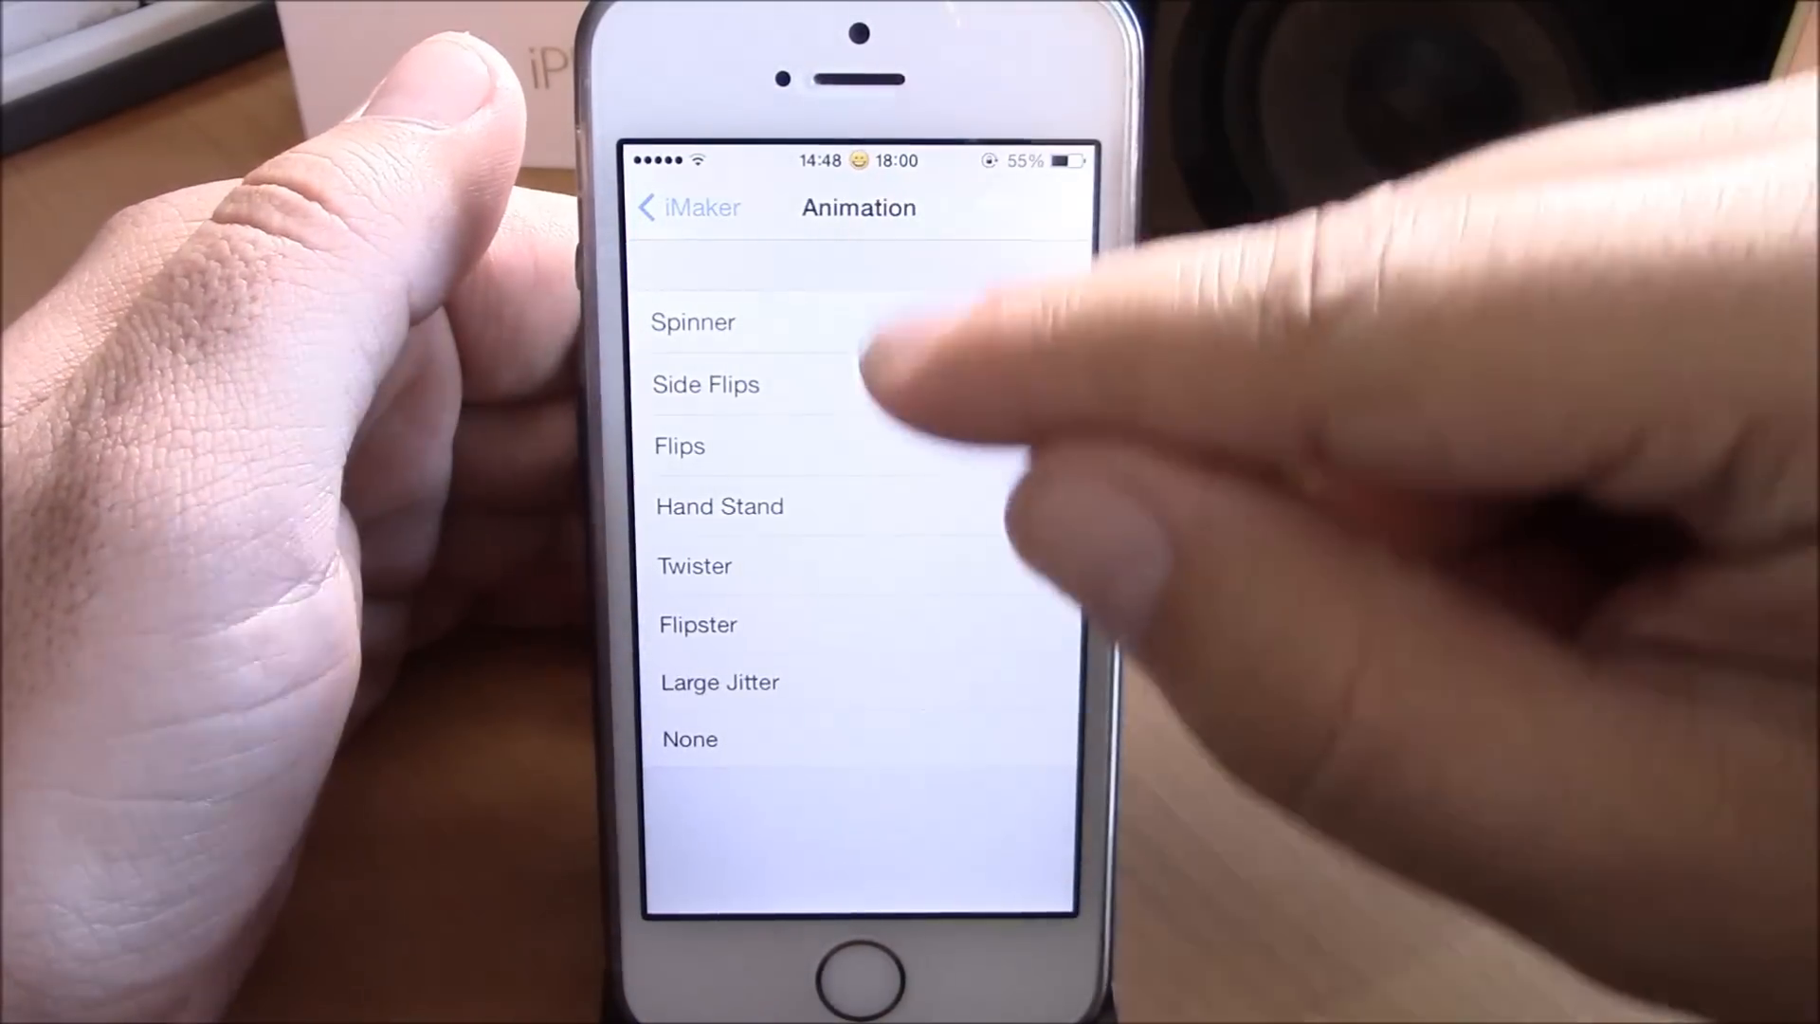
pyautogui.click(693, 322)
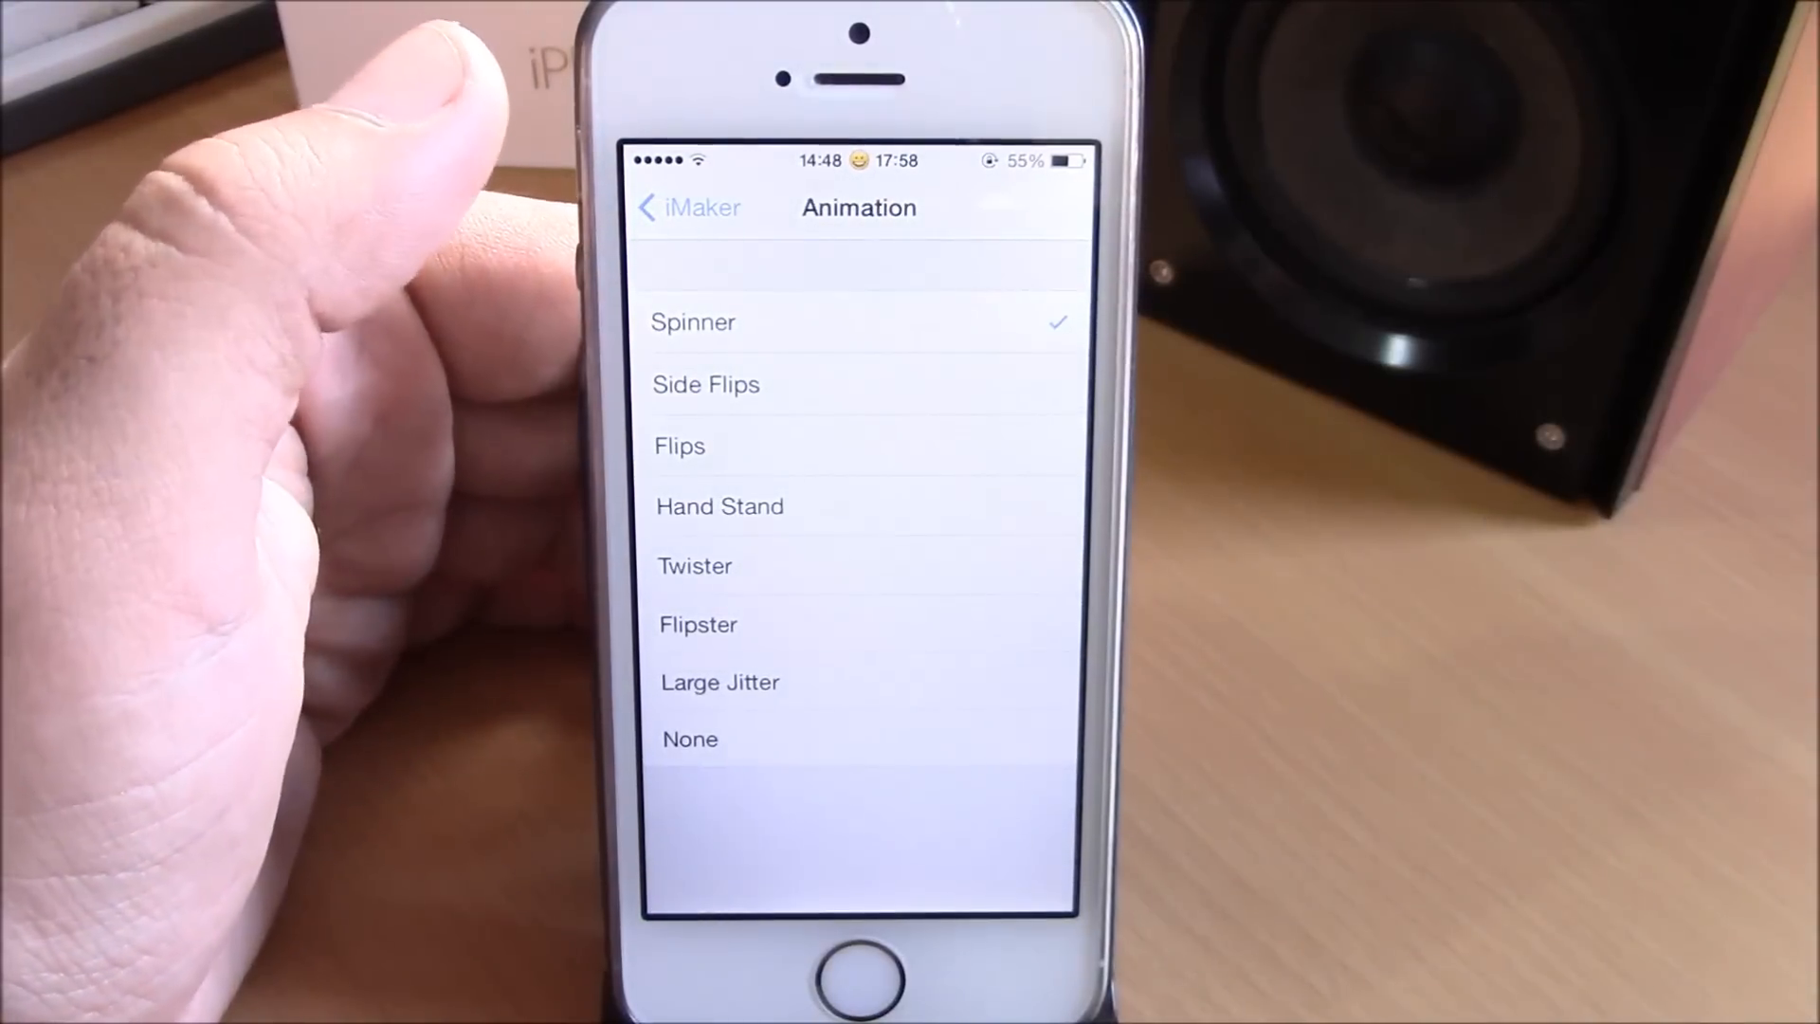
pyautogui.click(687, 207)
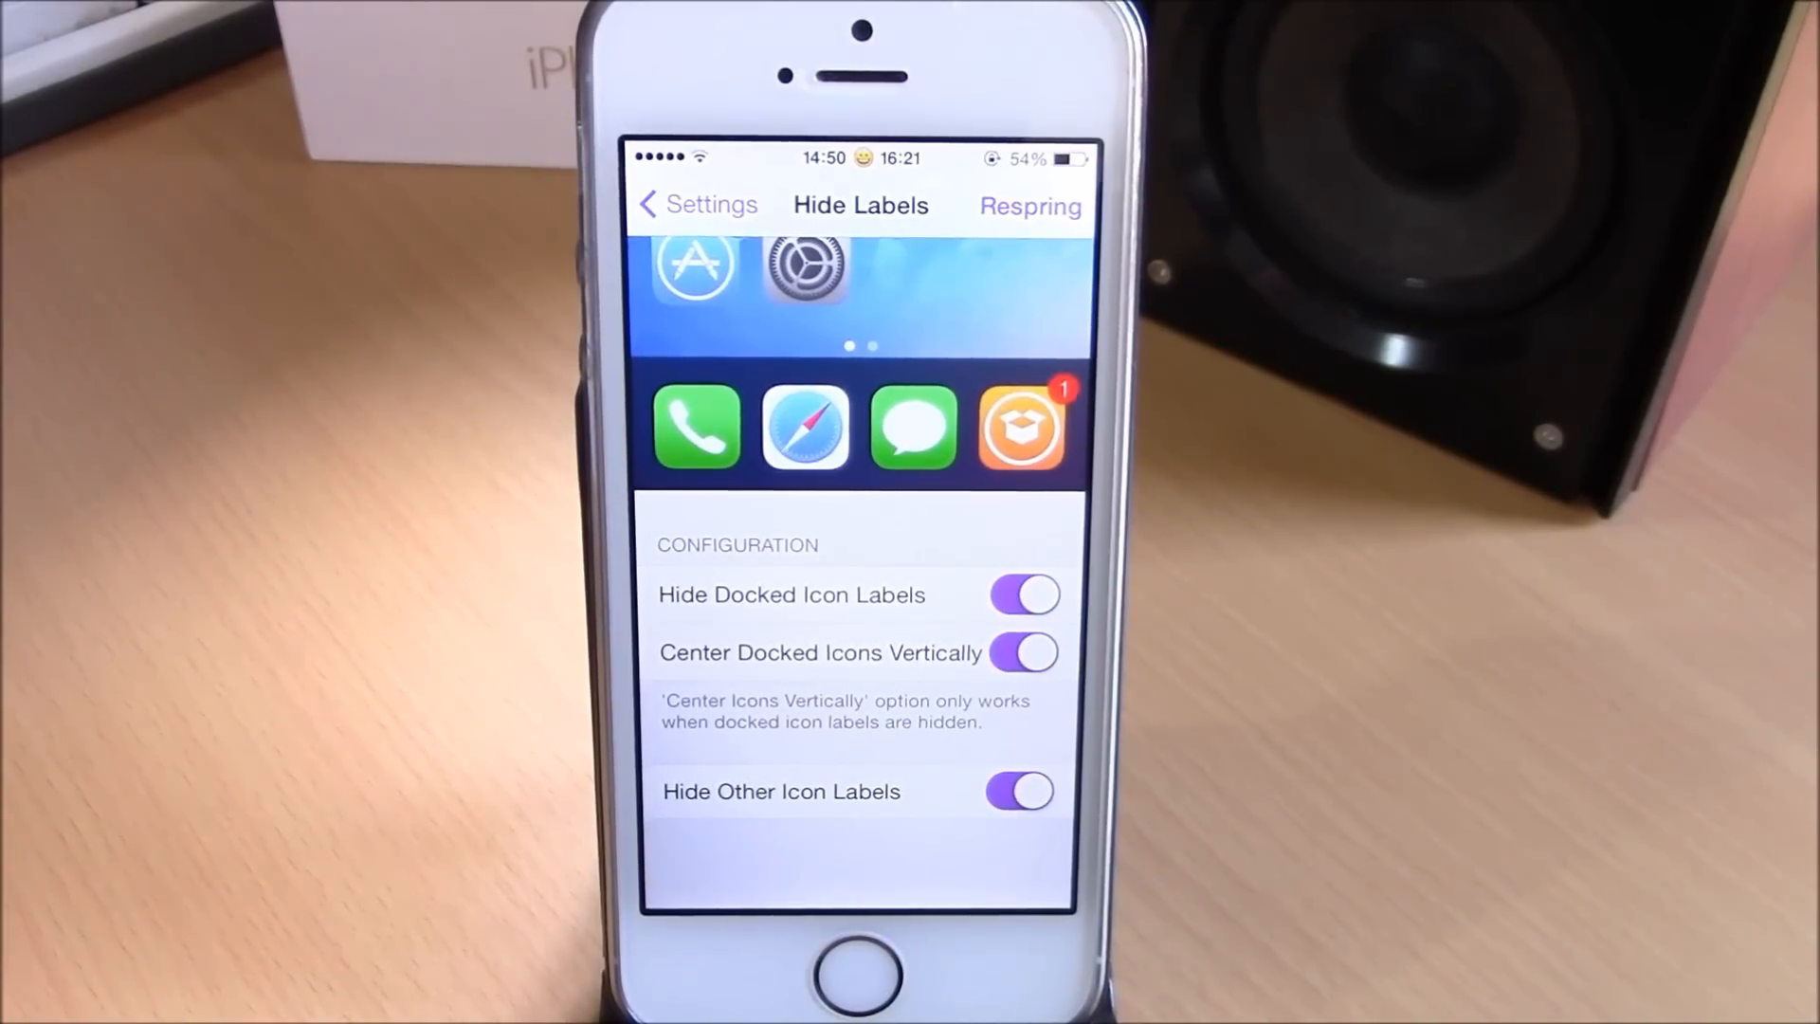
# Toggle Hide Labels' docked-label, center-docked-icons and other-label switches until all are on.
pyautogui.click(1019, 595)
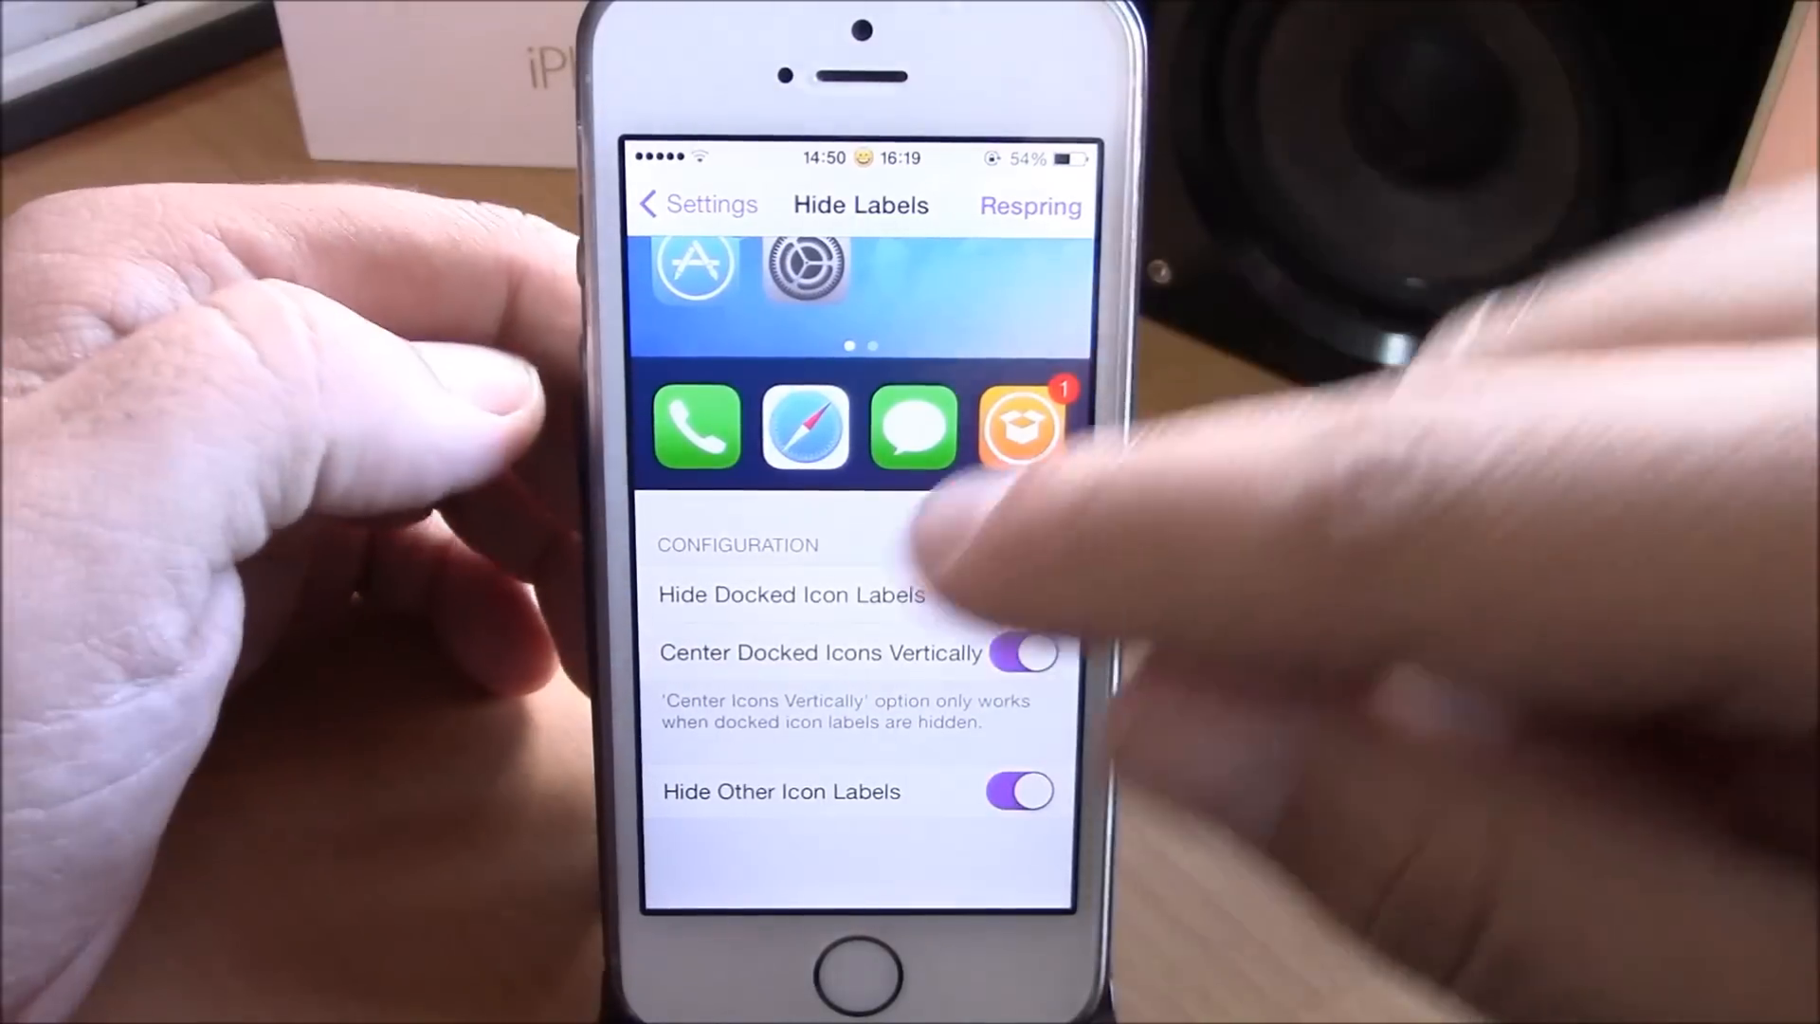
pyautogui.click(1019, 595)
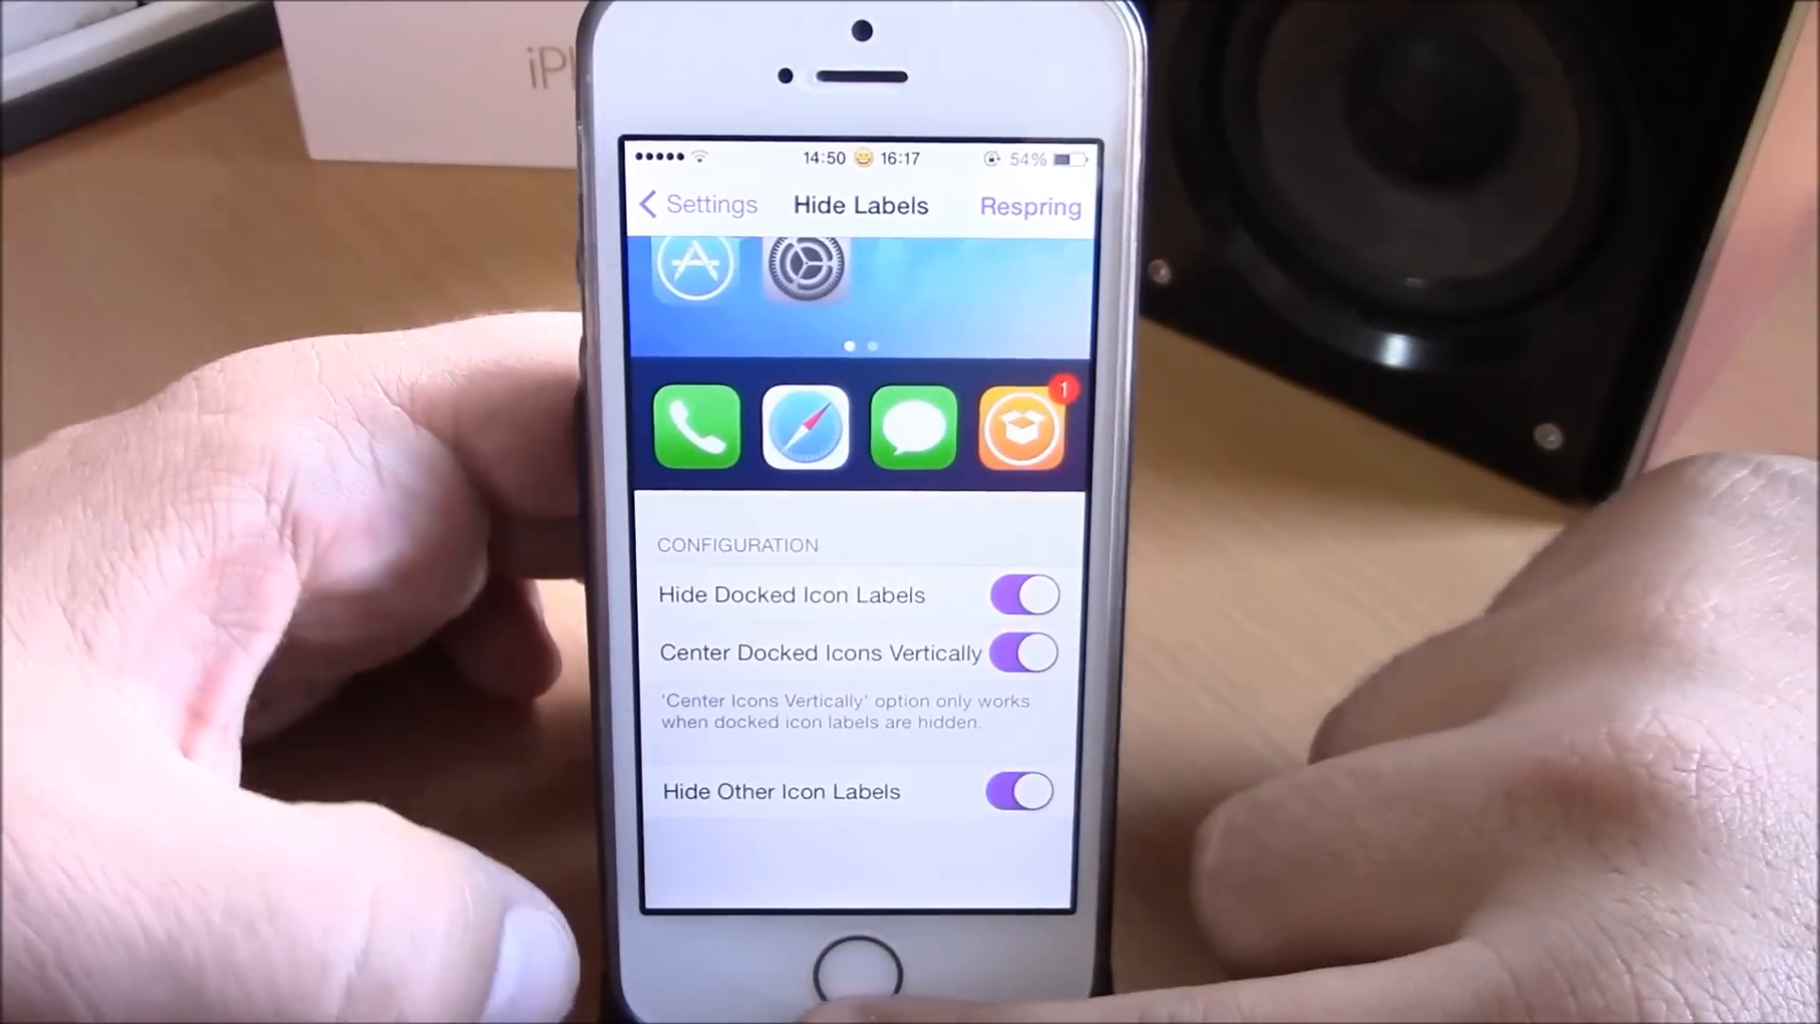
pyautogui.click(1029, 207)
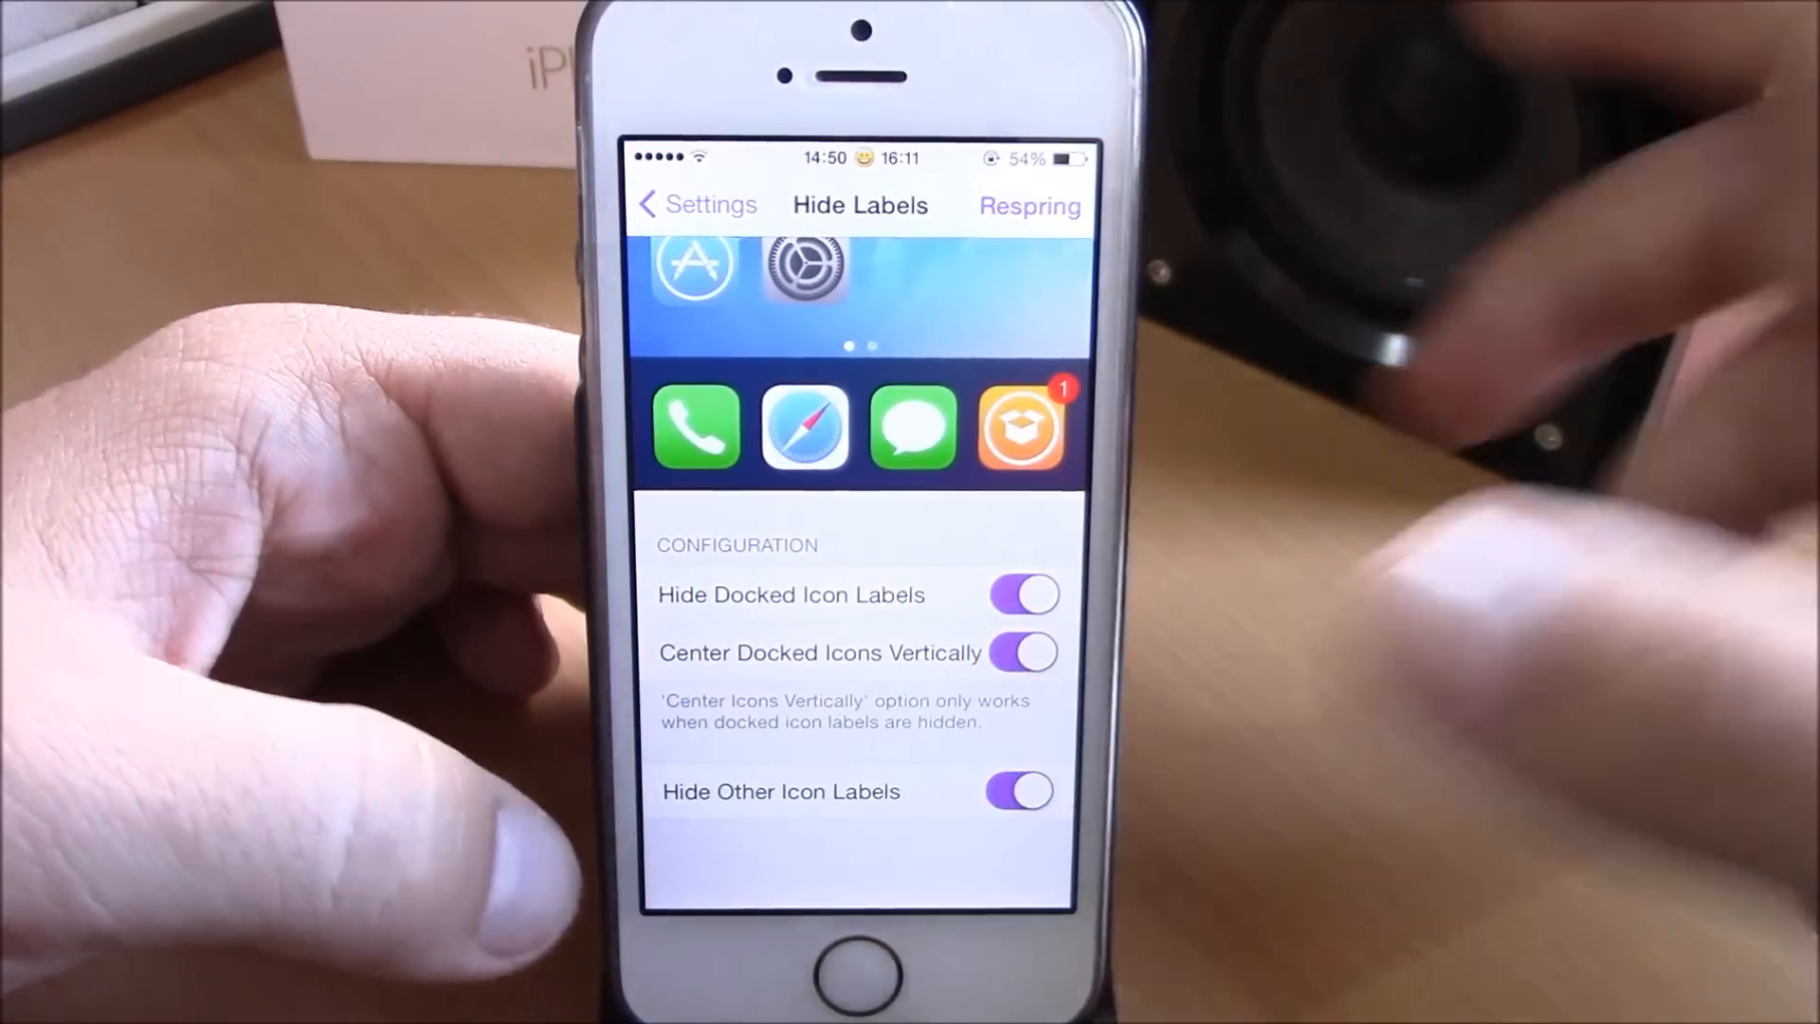
pyautogui.click(1026, 206)
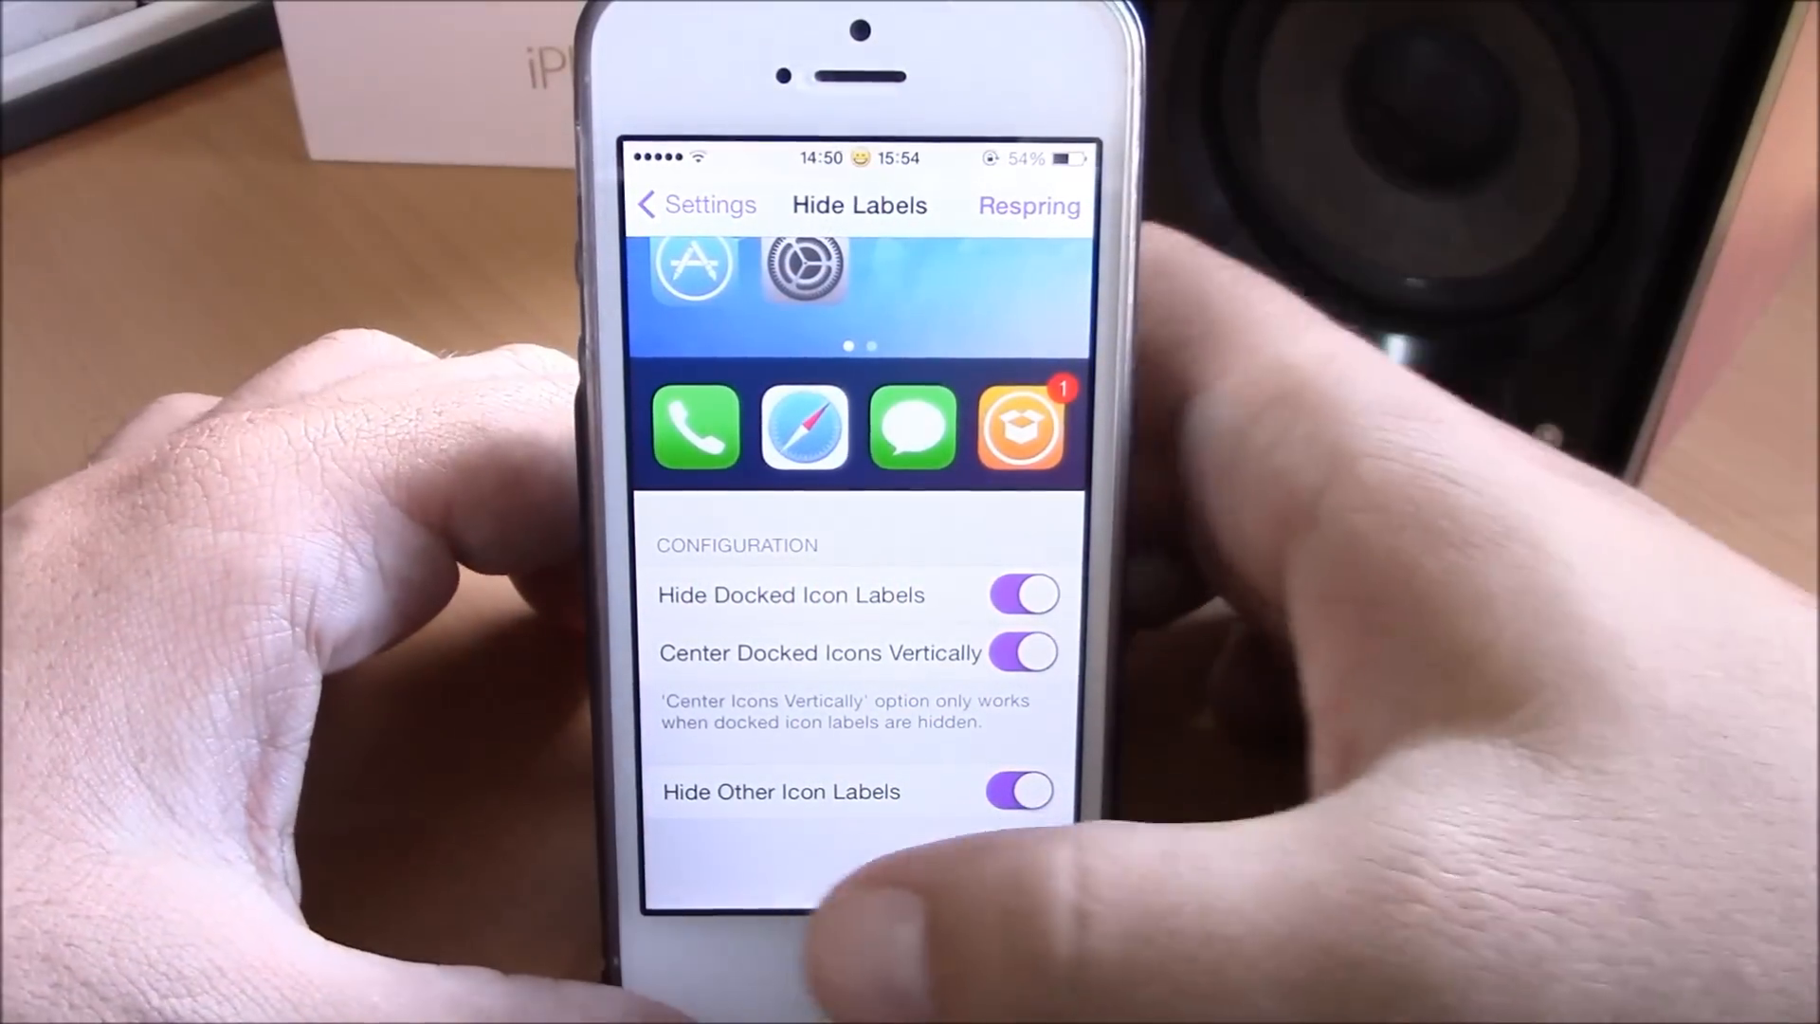
pyautogui.click(1029, 205)
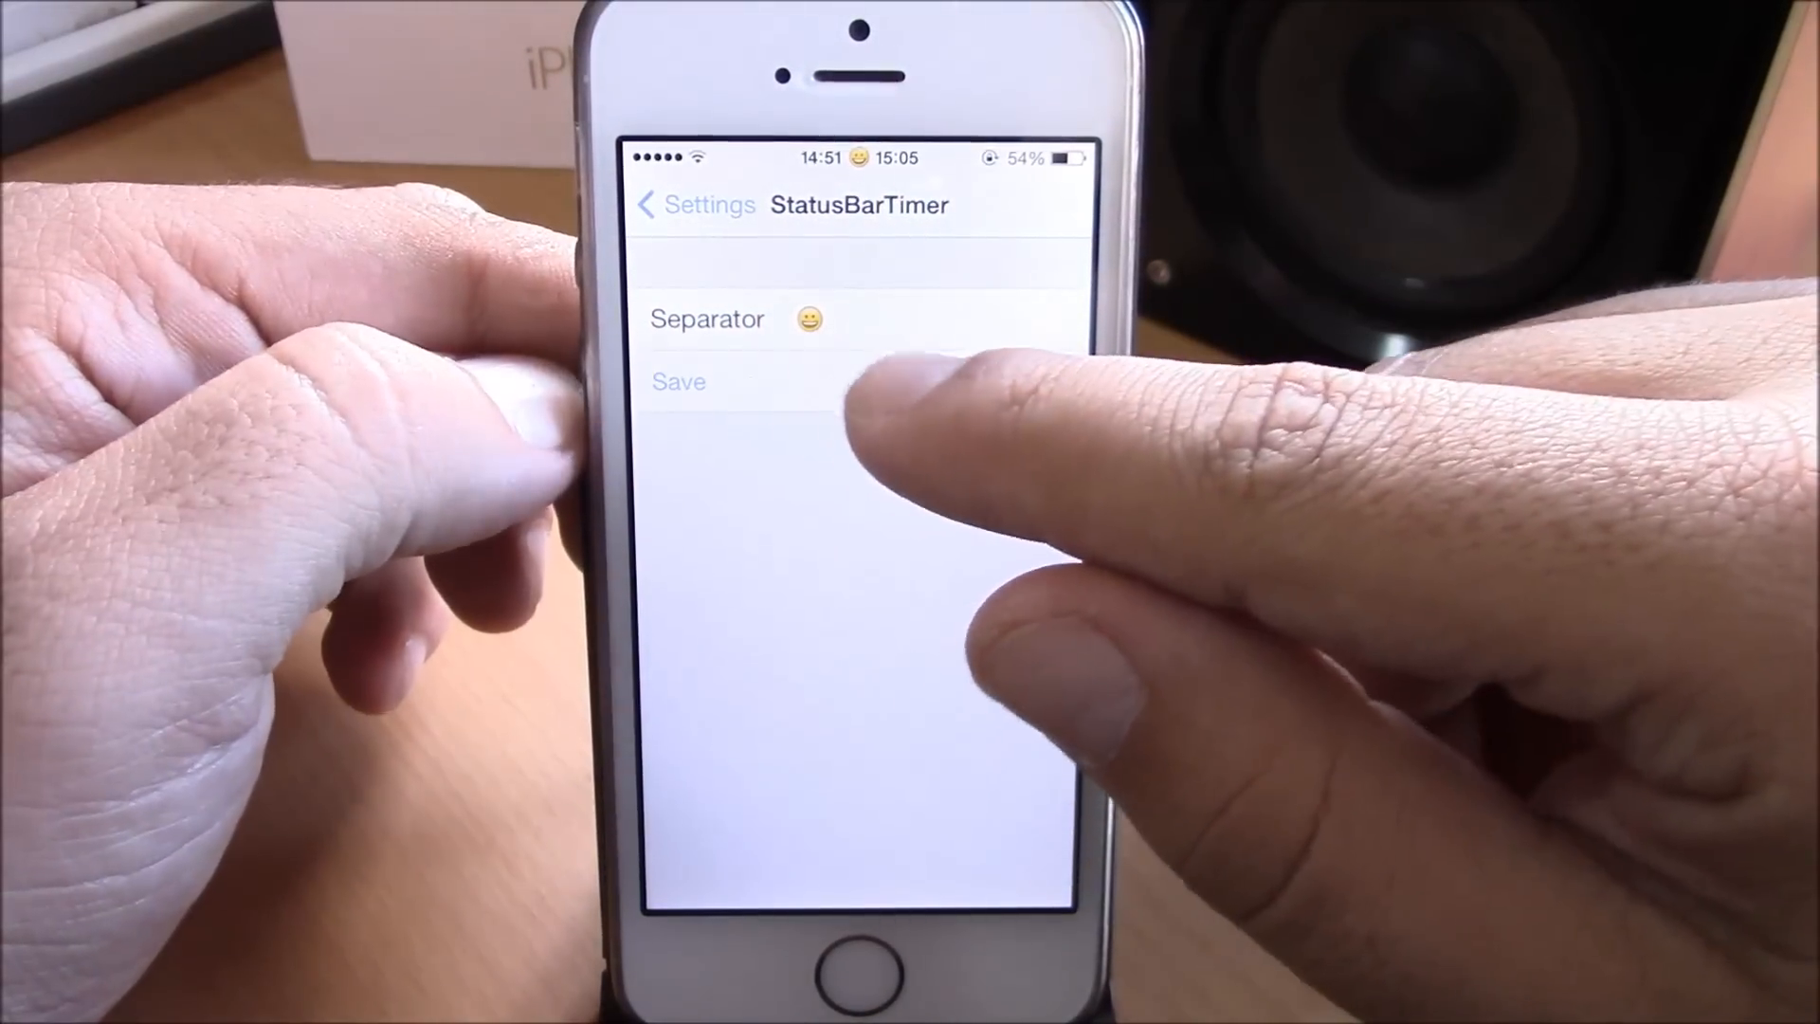
# Start editing StatusBarTimer's smiley-emoji Separator field with the keyboard up.
pyautogui.click(812, 320)
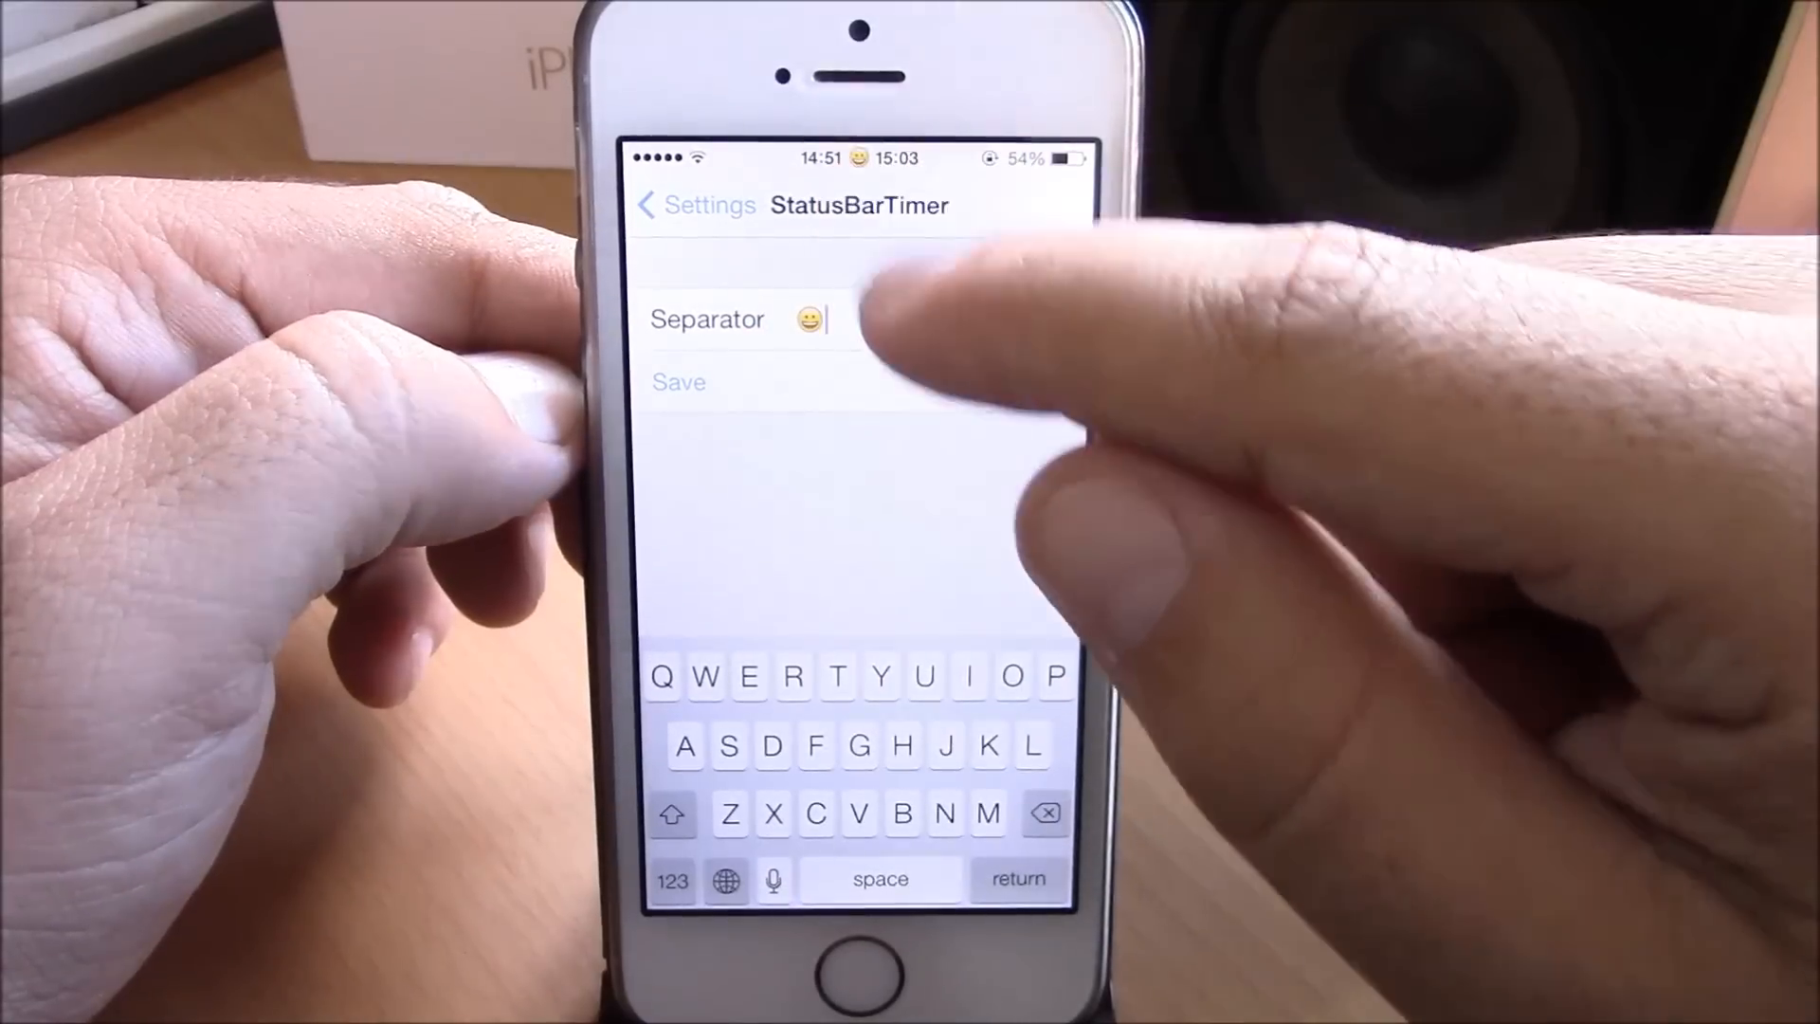